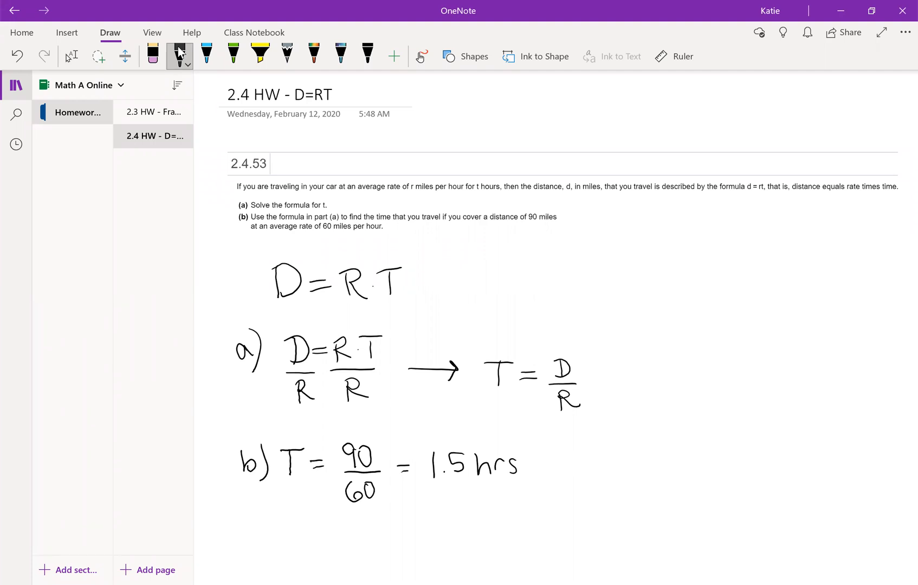
Choose the pen on the Draw tab and switch its ink colour to red
left_click(182, 54)
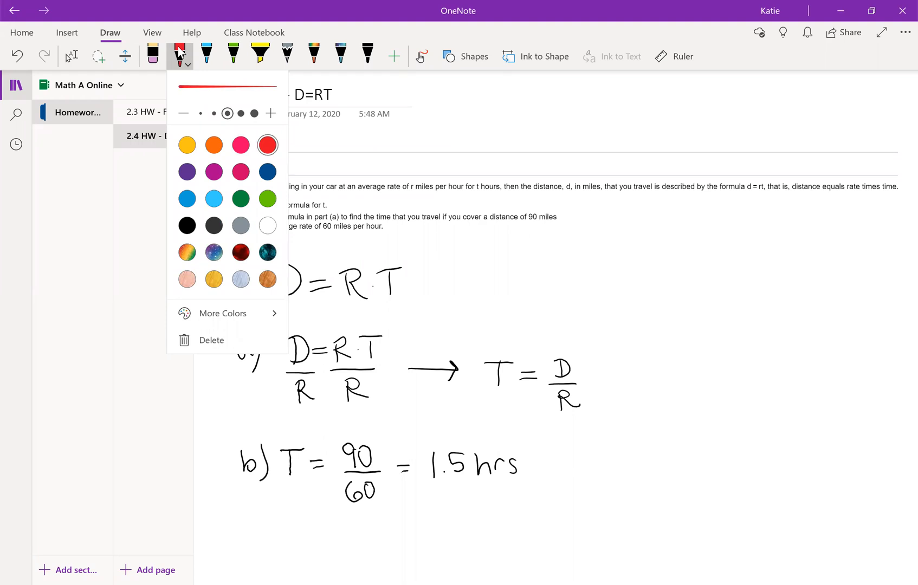
left_click(267, 144)
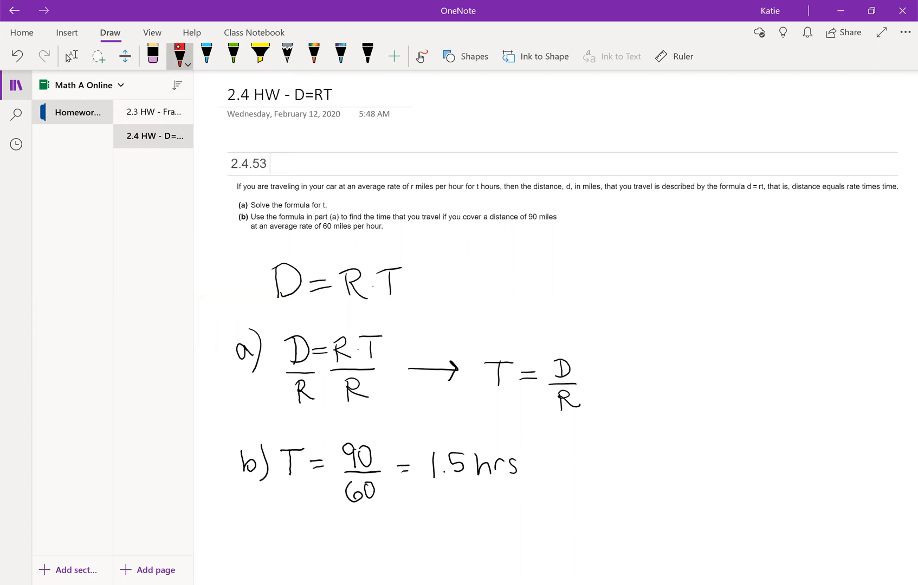
Circle the t in 'Solve the formula for t' and start a red mark beside T = D/R
left_click_drag(317, 202, 327, 209)
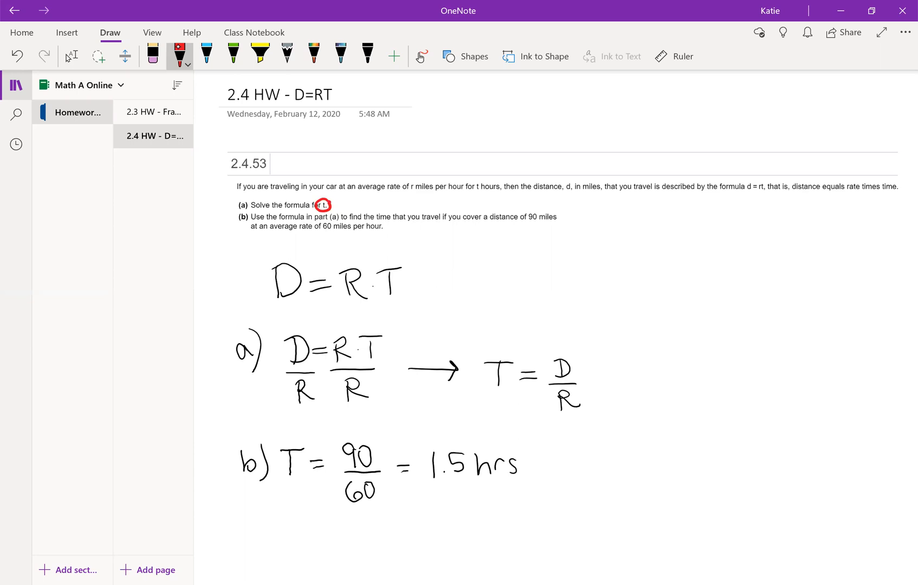
left_click_drag(568, 339, 582, 339)
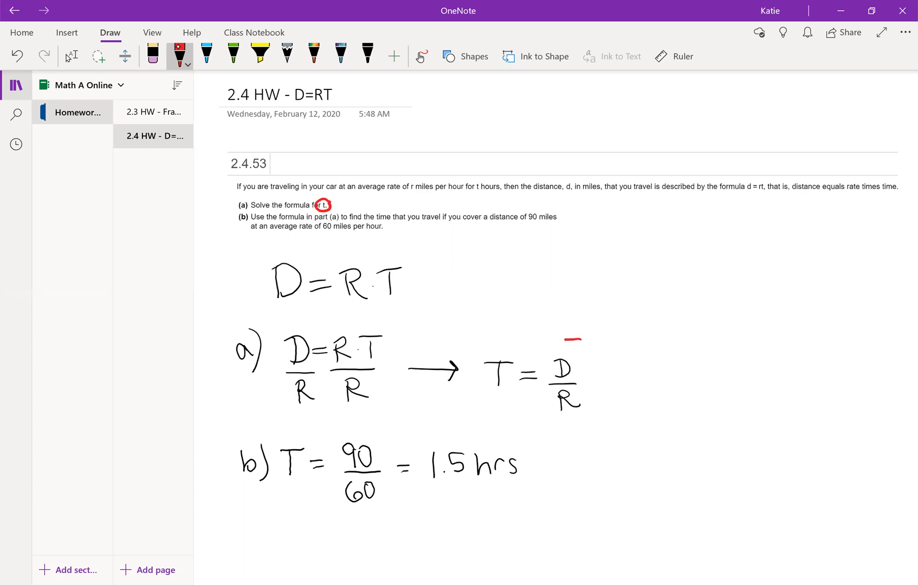
Box the handwritten T = D/R in red and underline '90 miles' in part (b)
left_click_drag(475, 339, 579, 415)
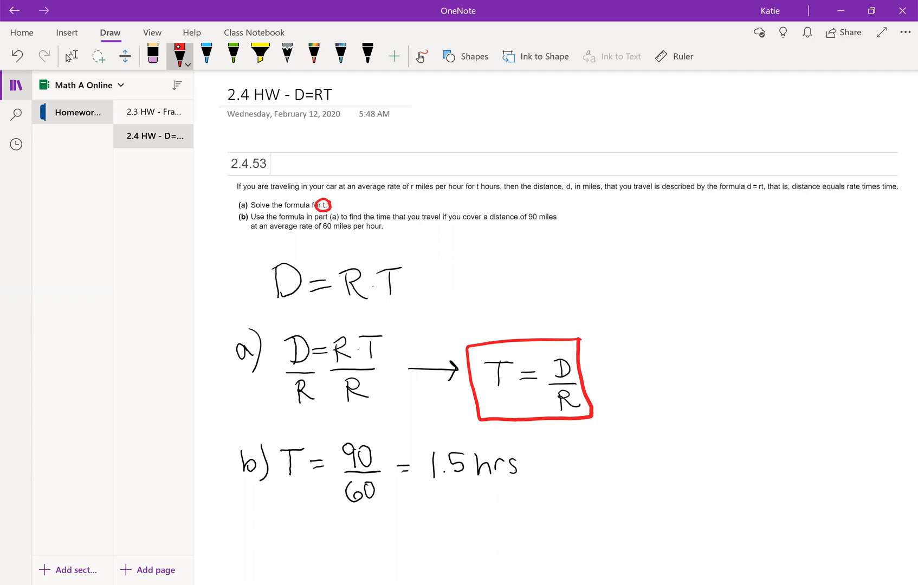
left_click_drag(526, 226, 535, 225)
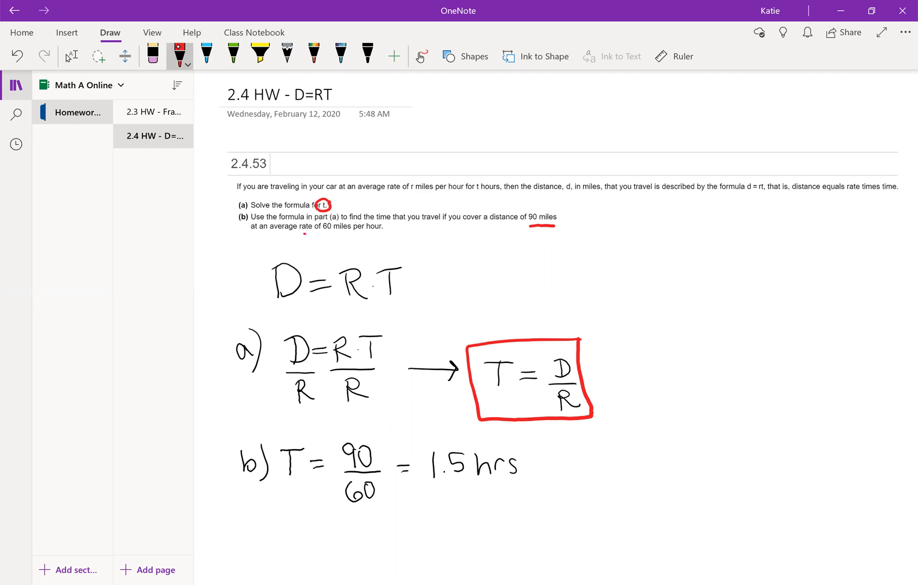
Underline '60 miles per hour' in part (b) in red
left_click_drag(307, 233, 379, 233)
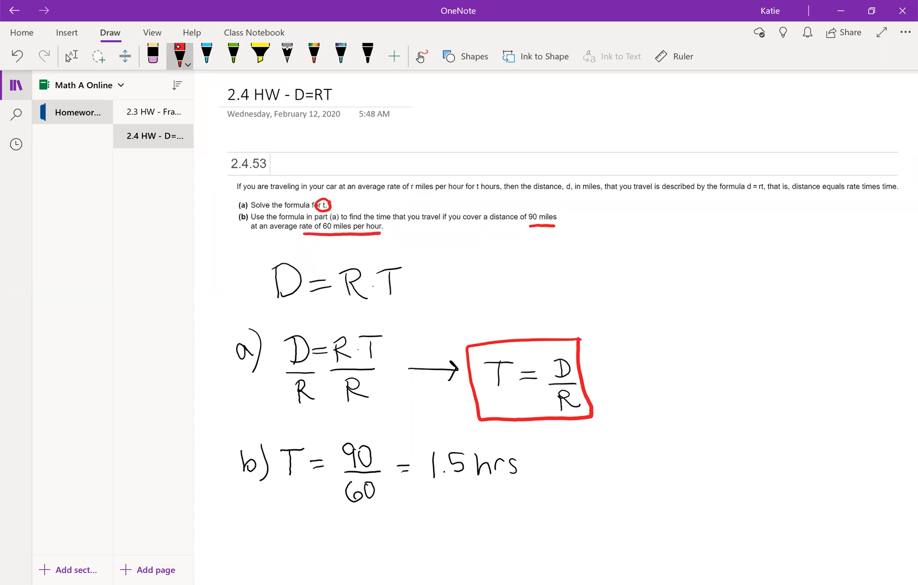